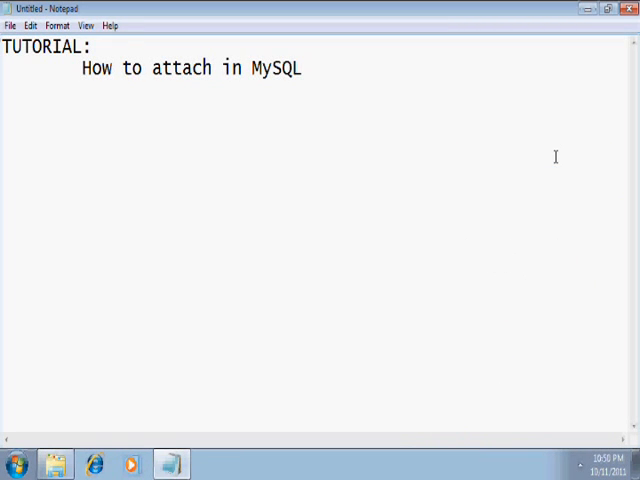
# Step: Launch SQL Server Management Studio from All Programs > Microsoft SQL Server 2008
pyautogui.click(302, 68)
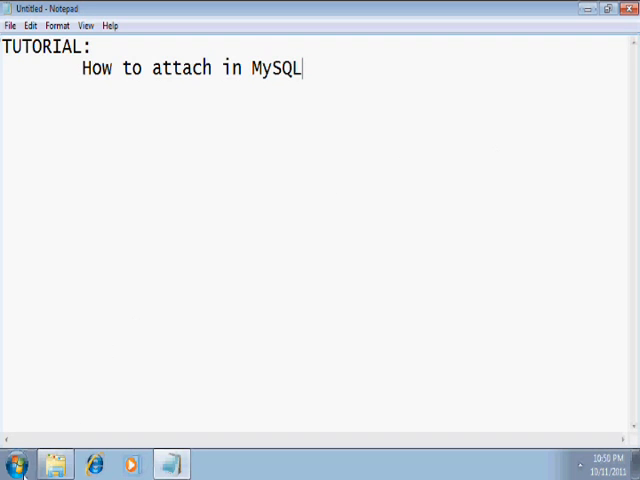
pyautogui.click(12, 463)
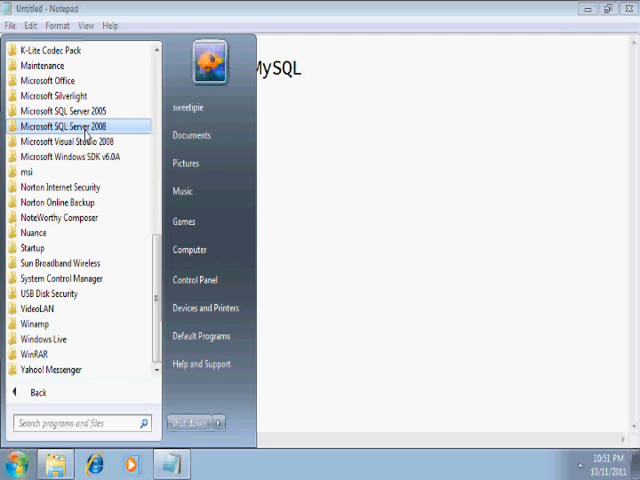
pyautogui.click(67, 126)
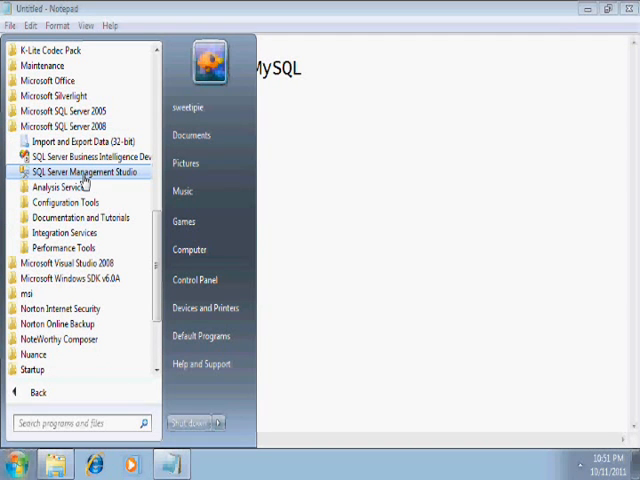
pyautogui.click(87, 171)
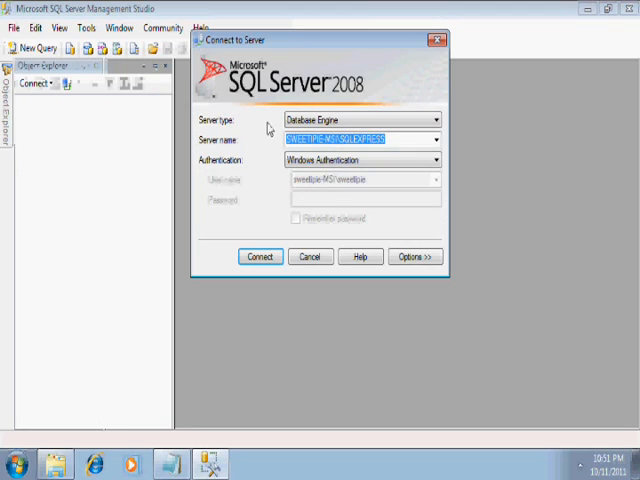
# Step: Connect to the local SQLEXPRESS server and choose Attach… on the Databases folder
pyautogui.click(259, 256)
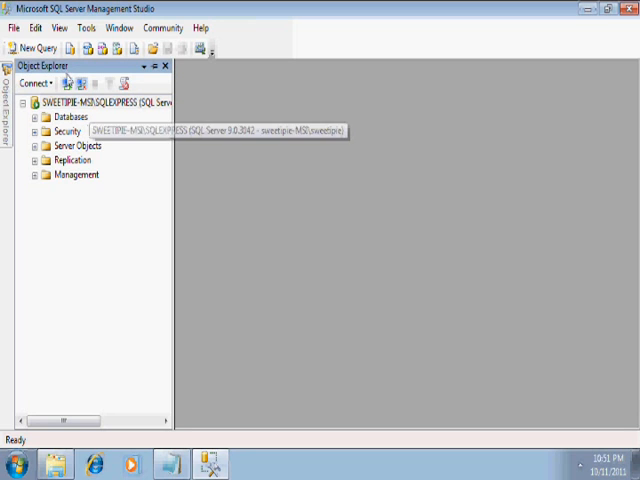
pyautogui.click(69, 117)
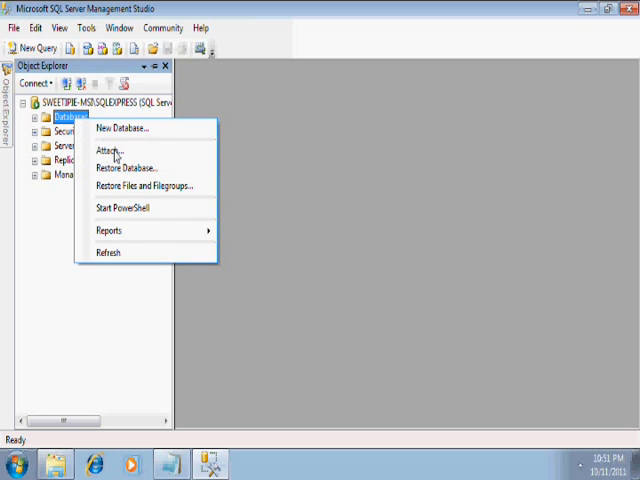
pyautogui.click(110, 152)
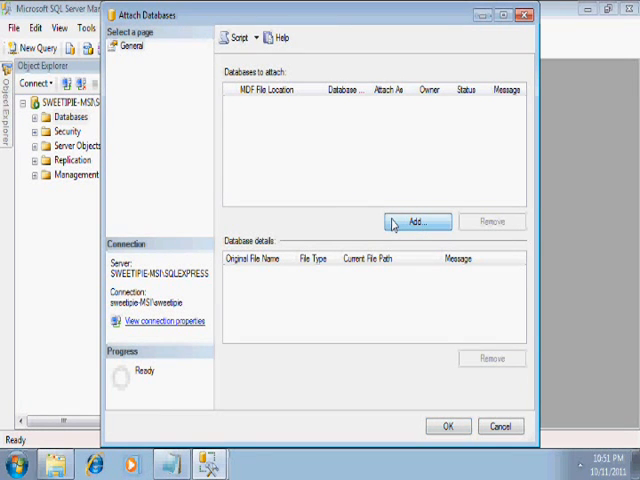
# Step: Browse for a database file, scrolling the Locate Database Files tree under Program Files
pyautogui.click(418, 221)
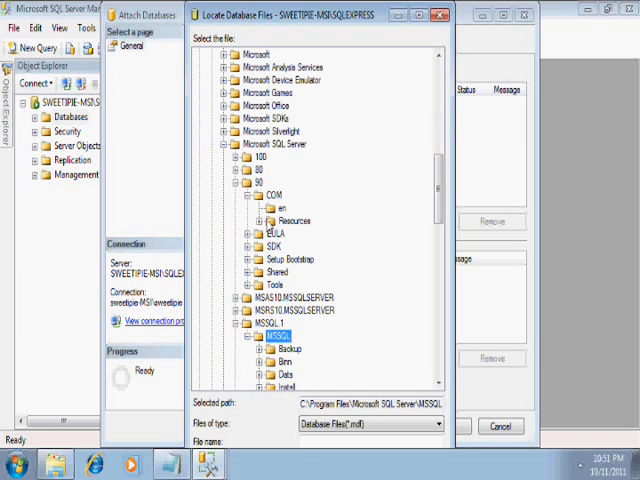
pyautogui.scroll(-3)
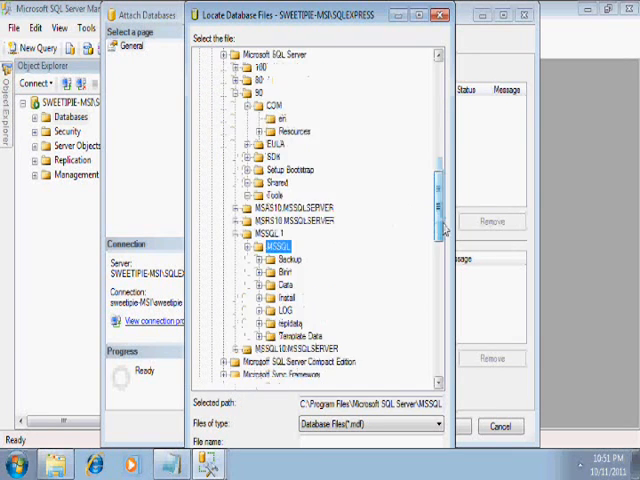
pyautogui.scroll(-3)
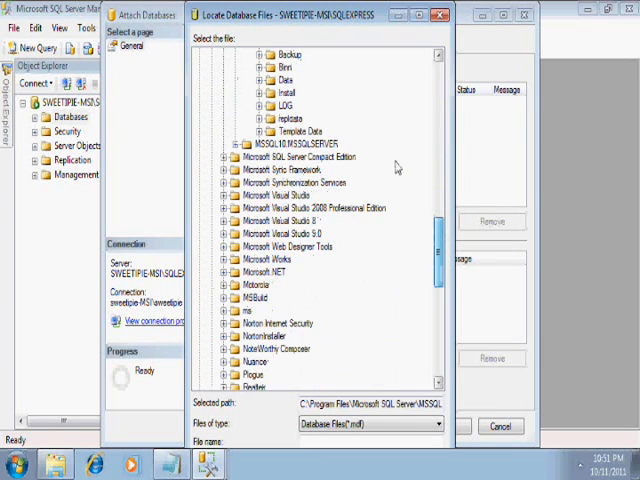